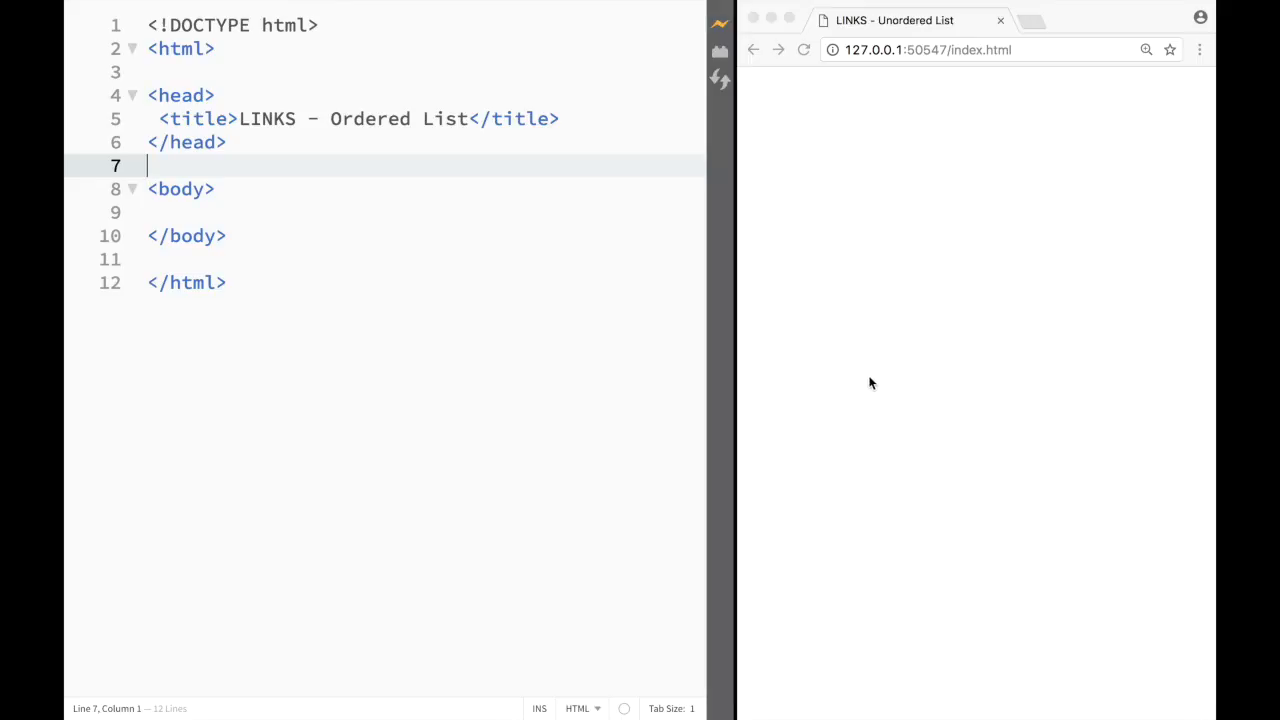
mouse_move(500, 316)
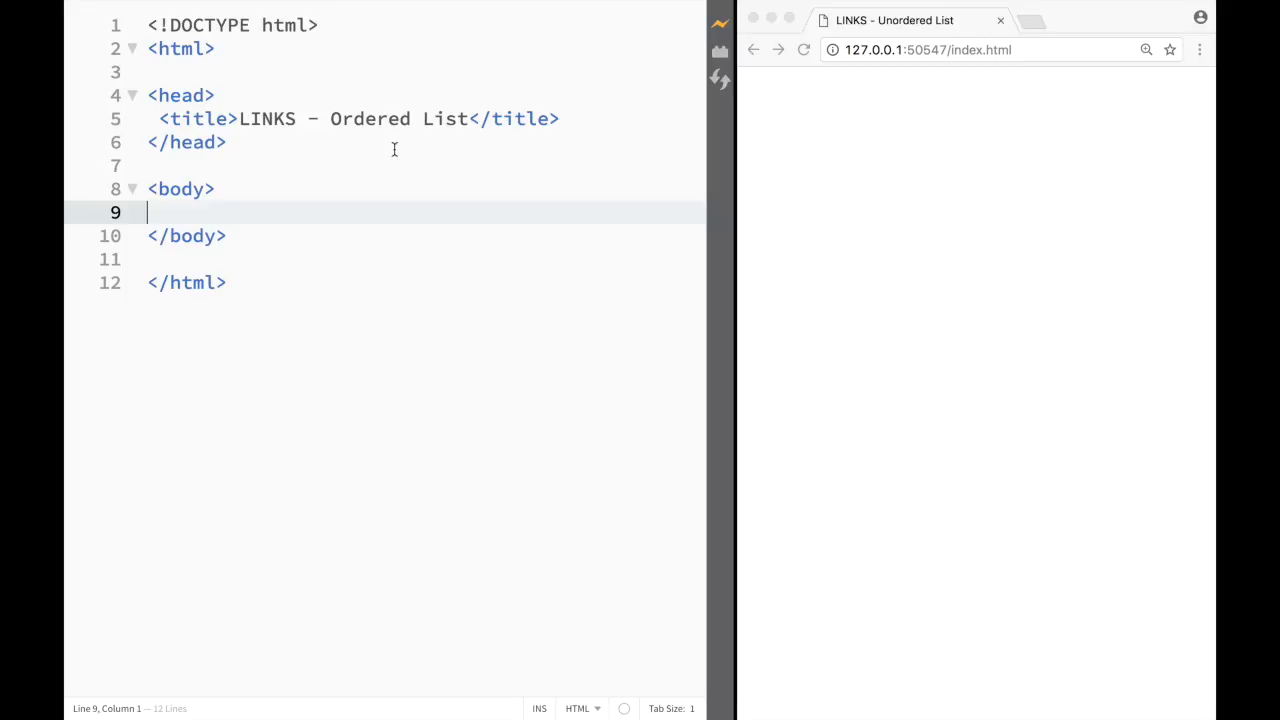
Step: Insert an <ol> element in the body with four empty <li> items
type("<")
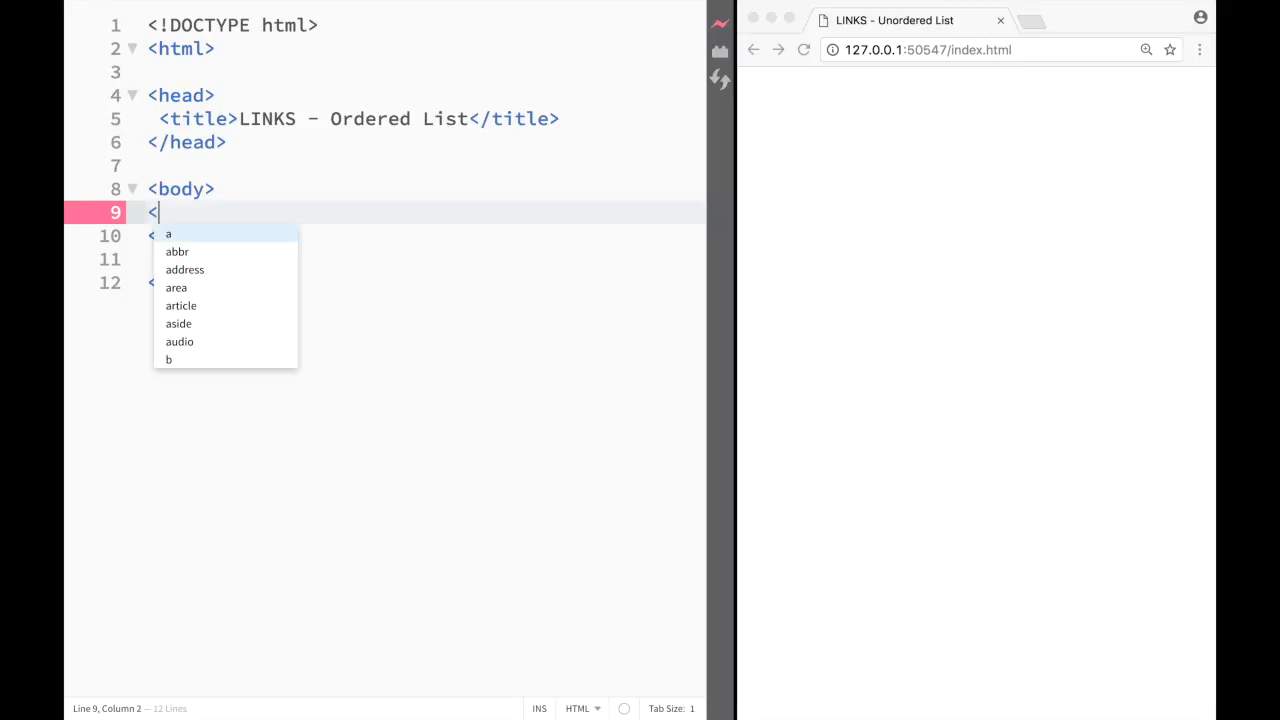
type("o")
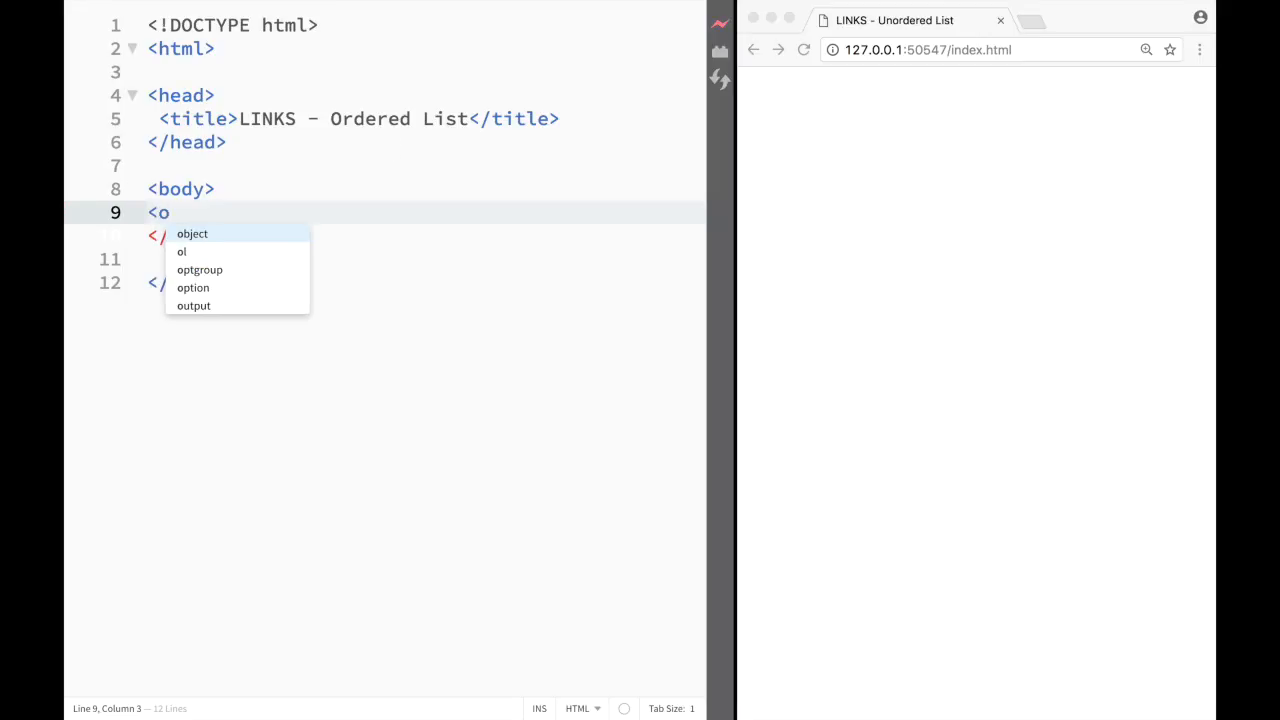
type("l></ol>")
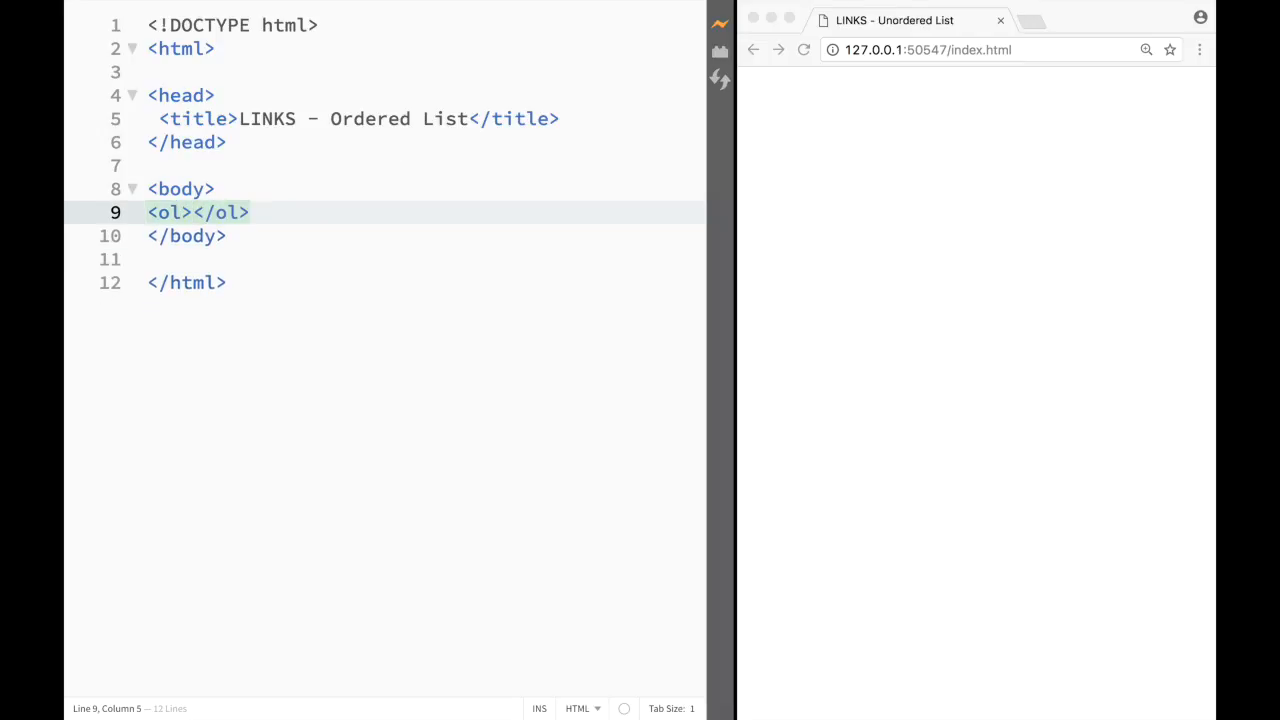
key("Enter")
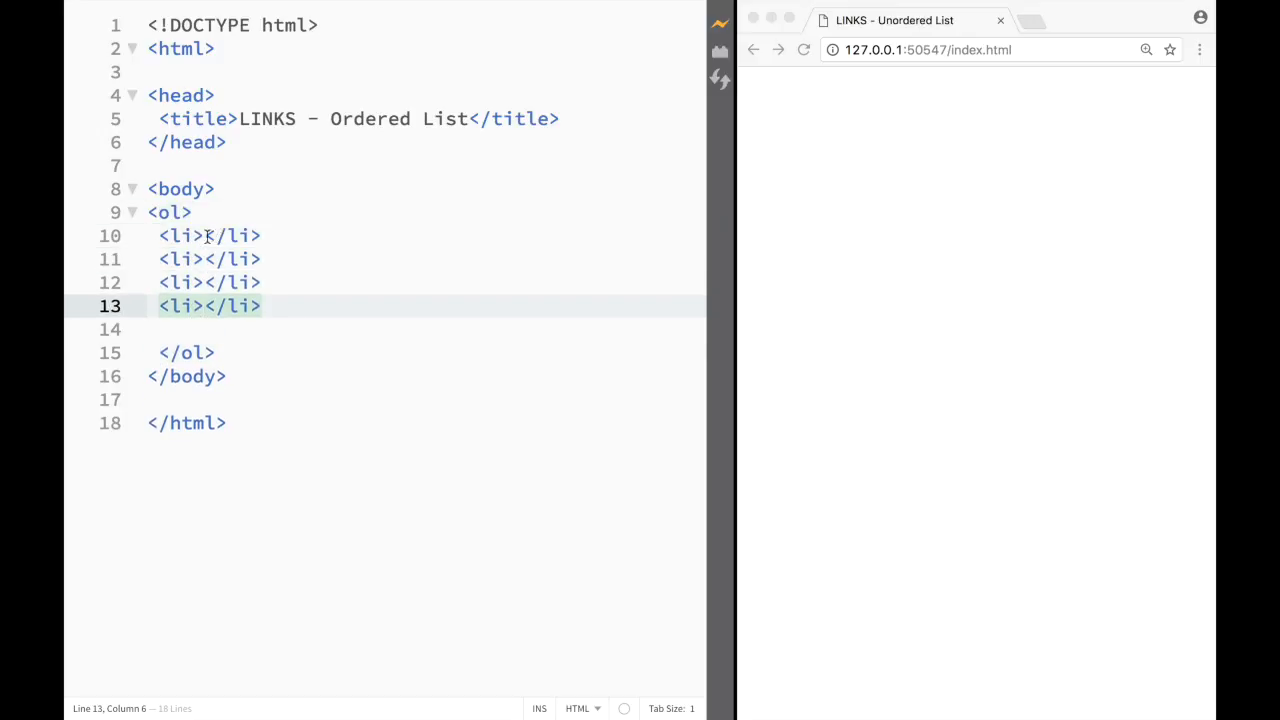
Step: Enter the names Bobby, Susy, Ray and Lily into the four list items
left_click(210, 236)
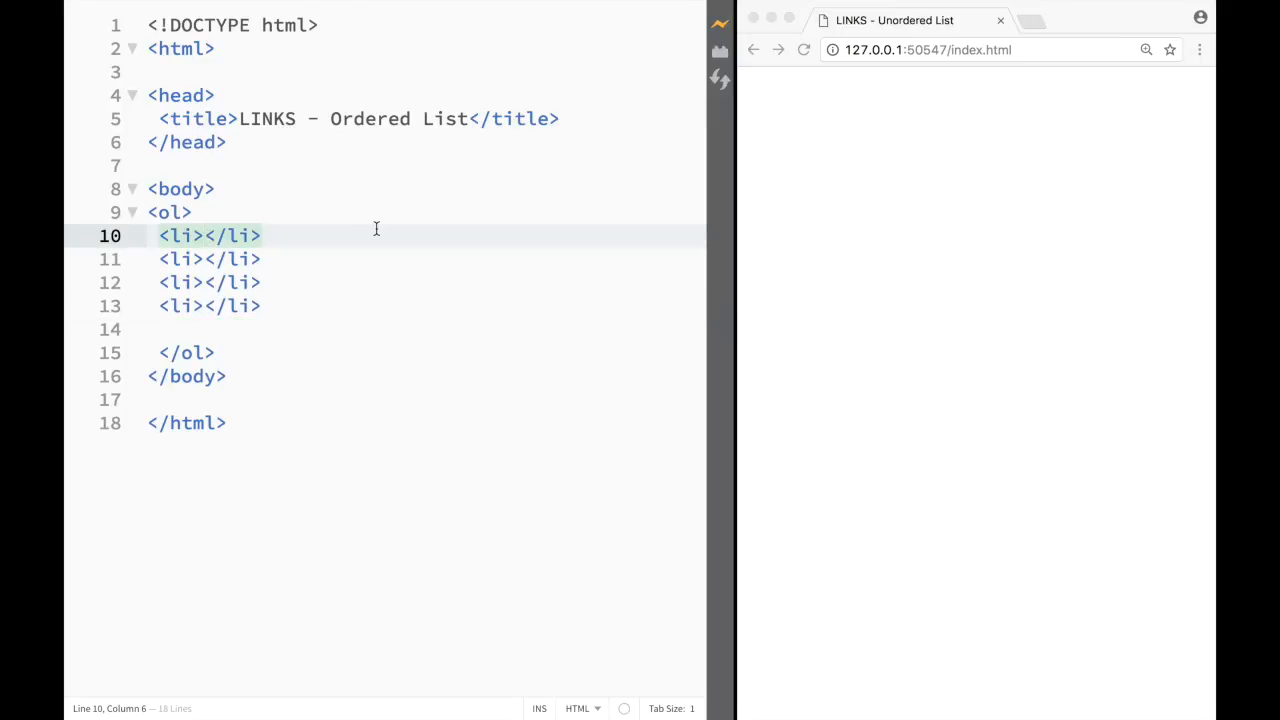
type("Bobby")
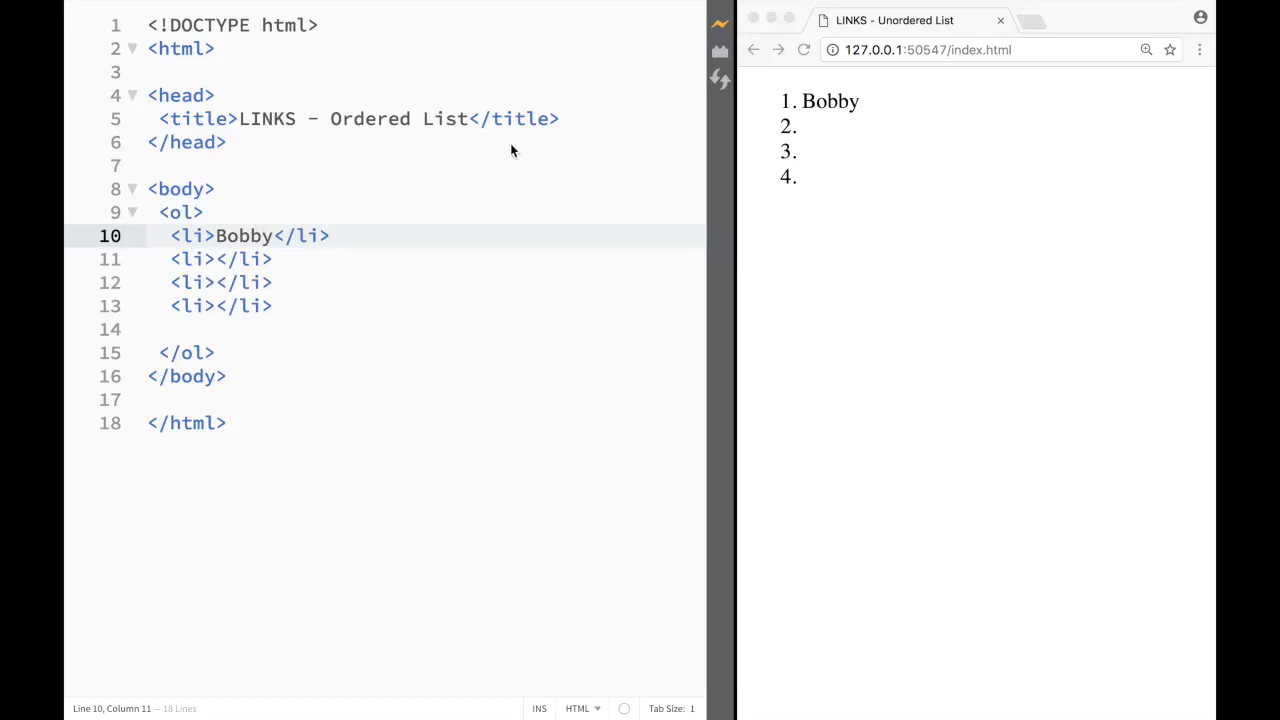
mouse_move(380, 260)
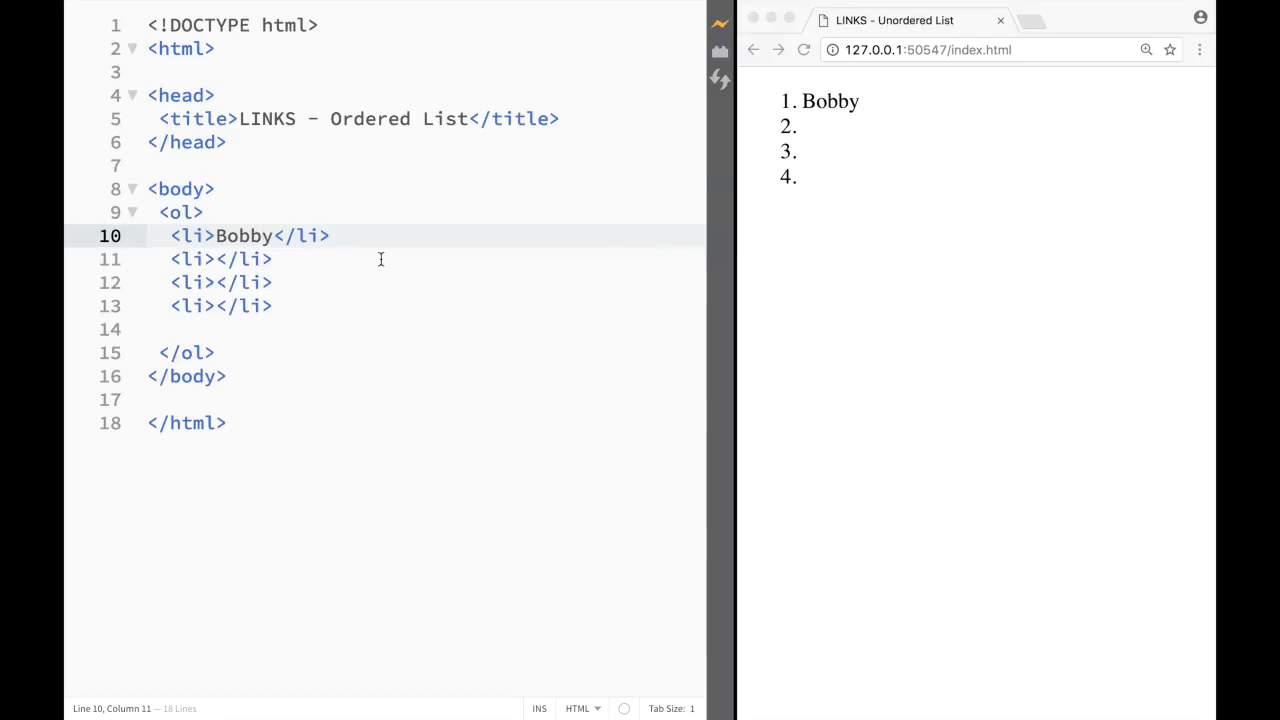
type("S")
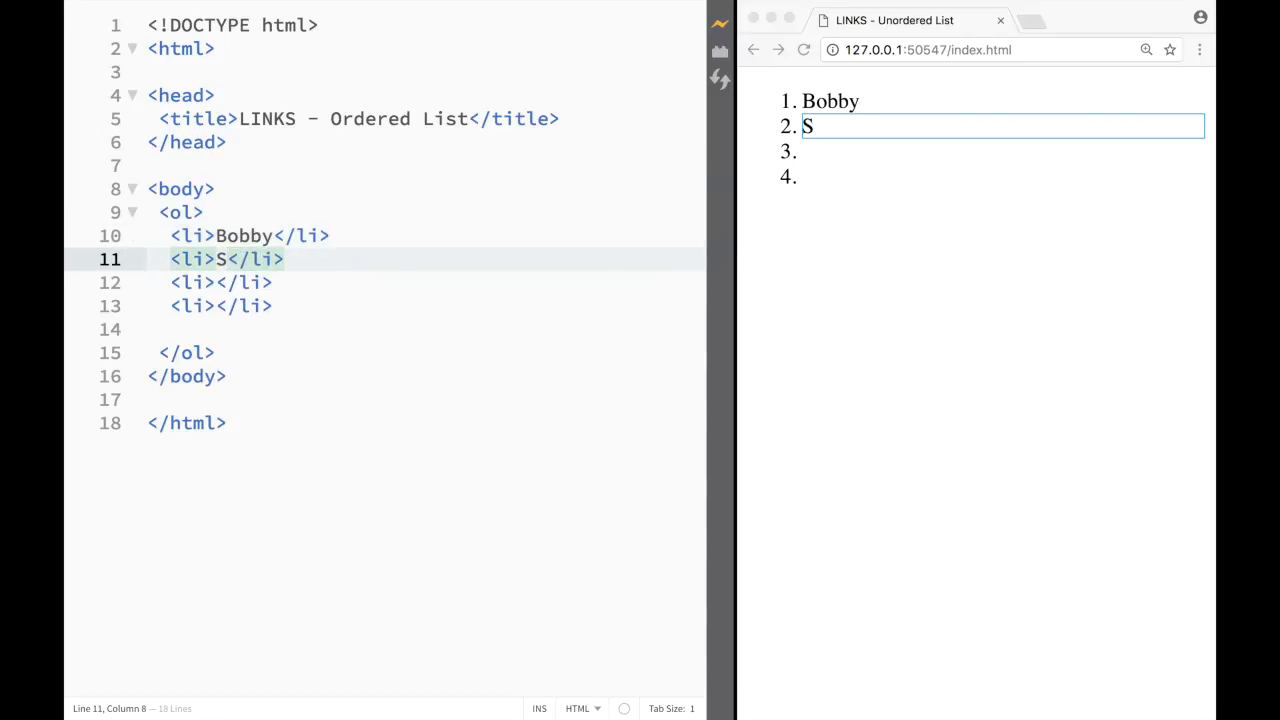
type("usy")
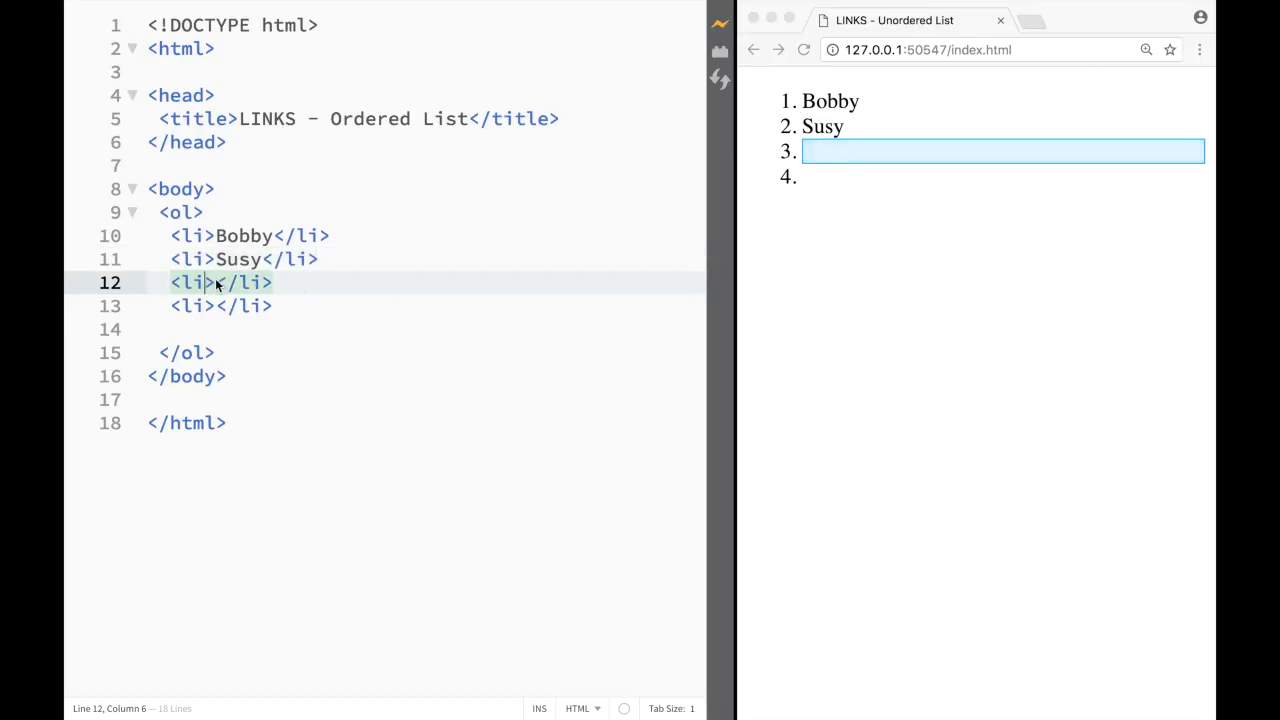
type("Ray")
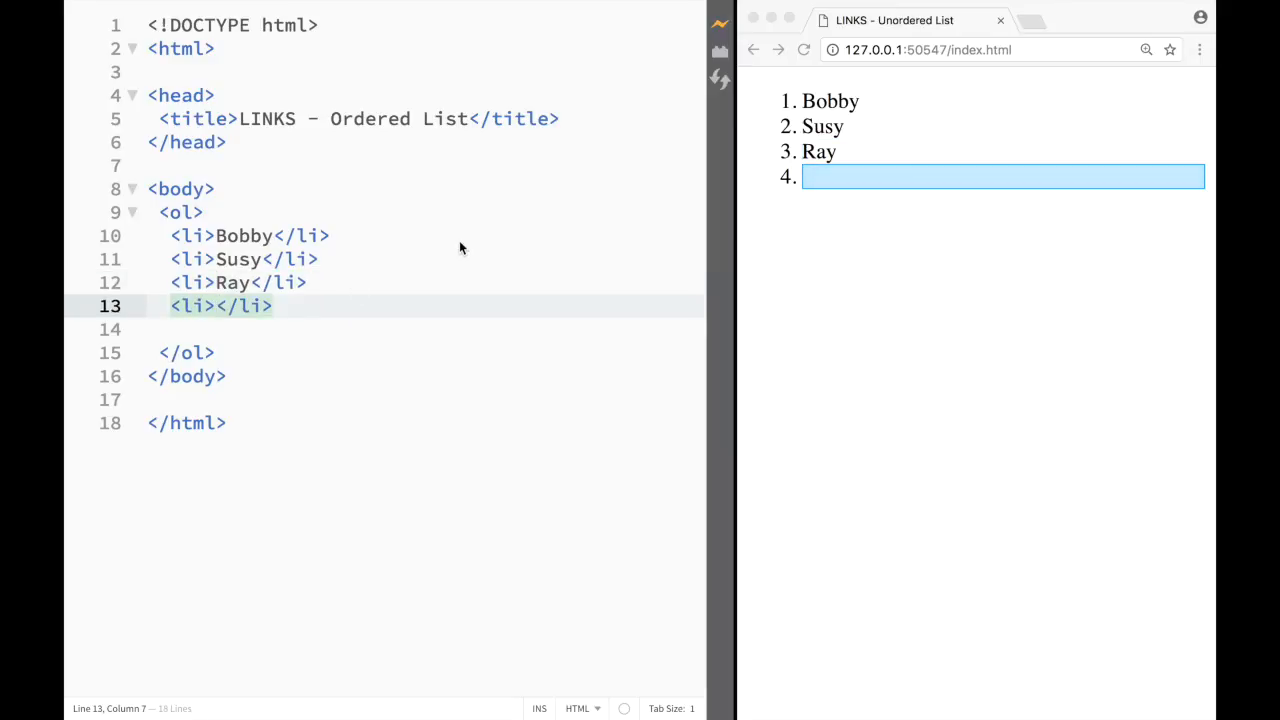
type("Lily")
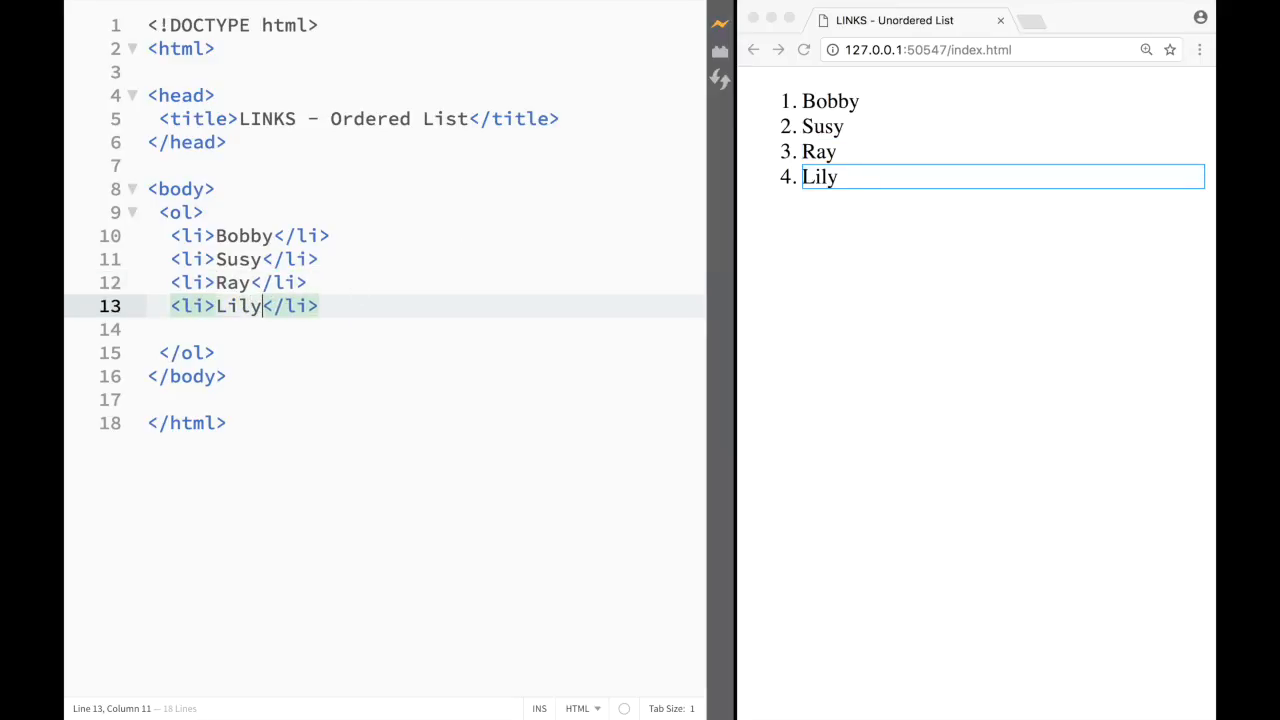
mouse_move(330, 236)
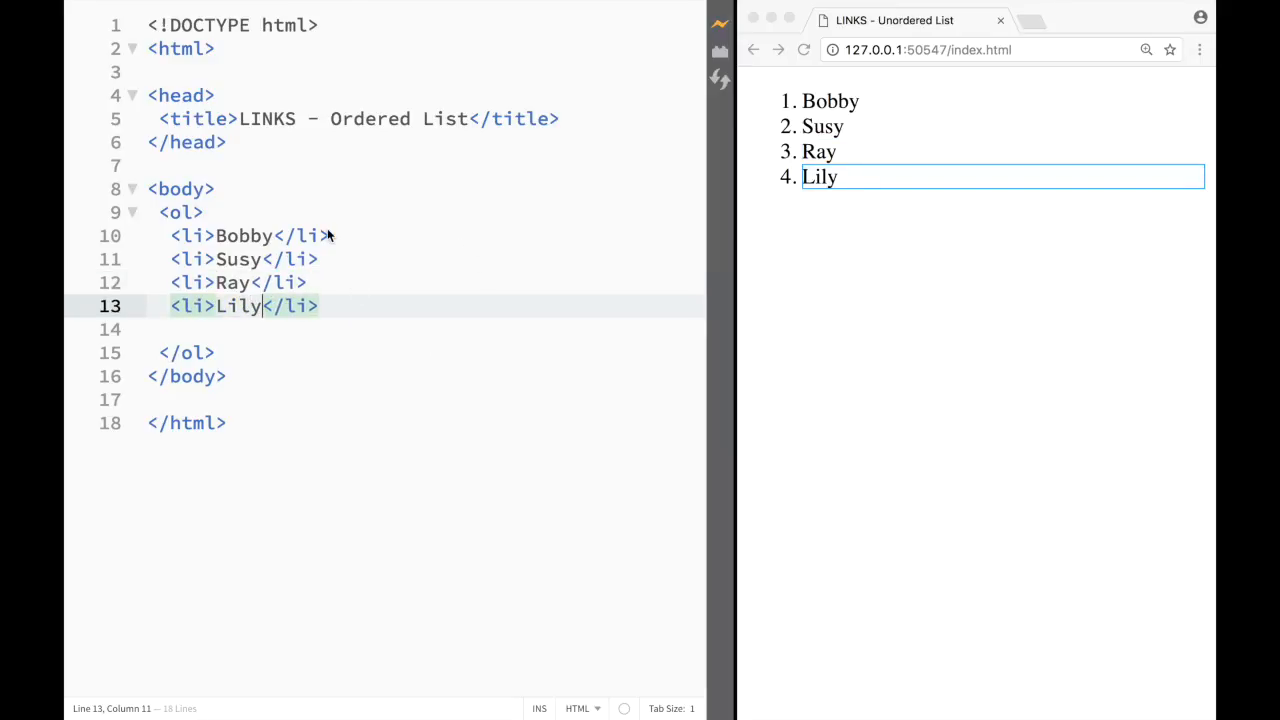
mouse_move(796, 164)
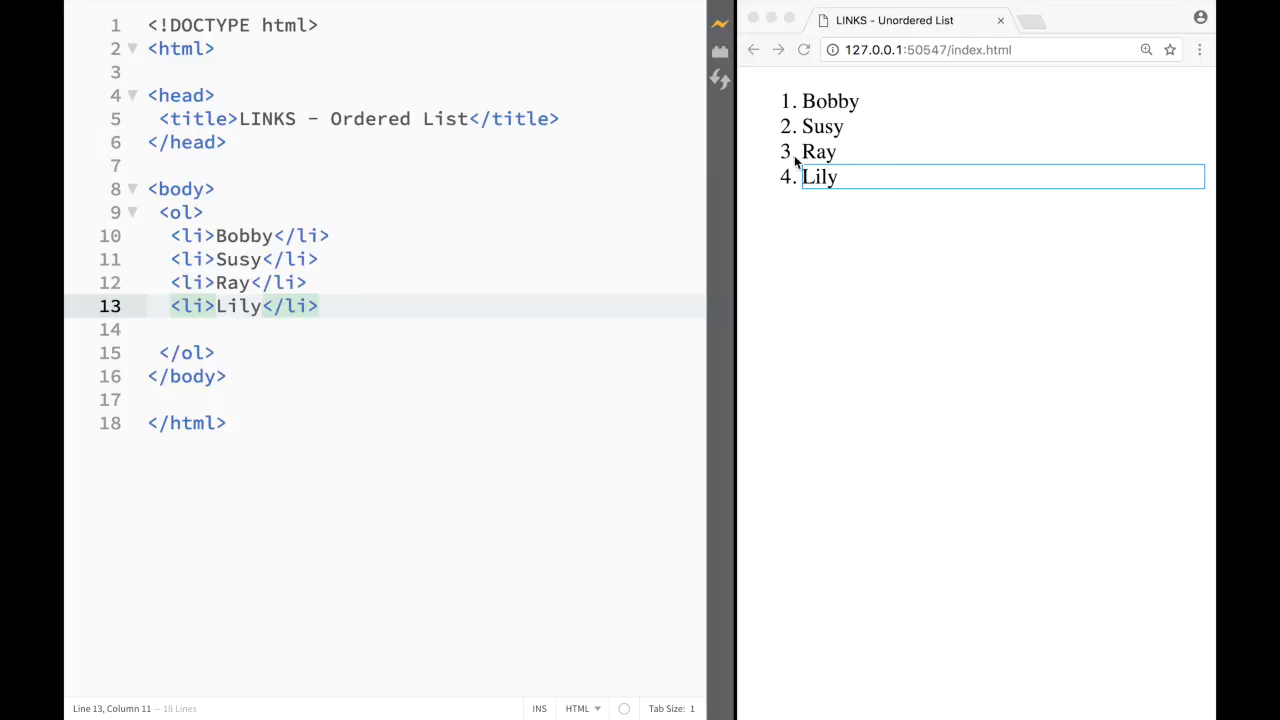
mouse_move(790, 100)
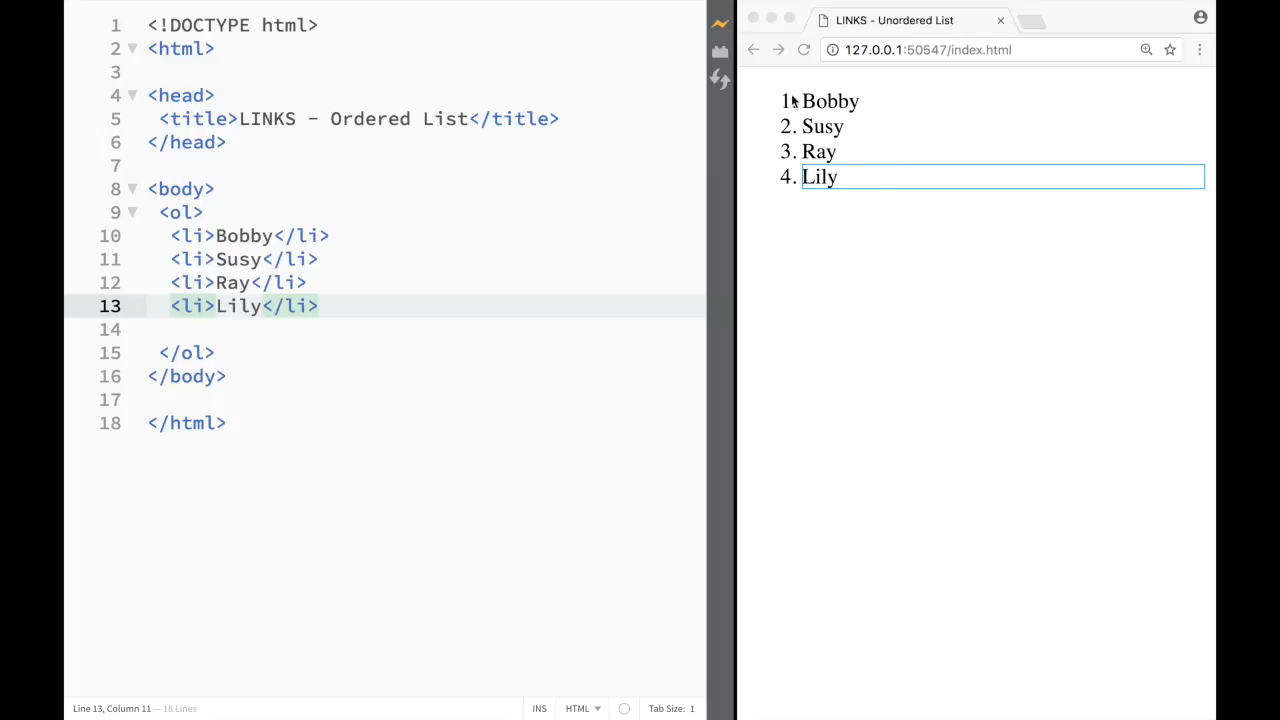
mouse_move(768, 234)
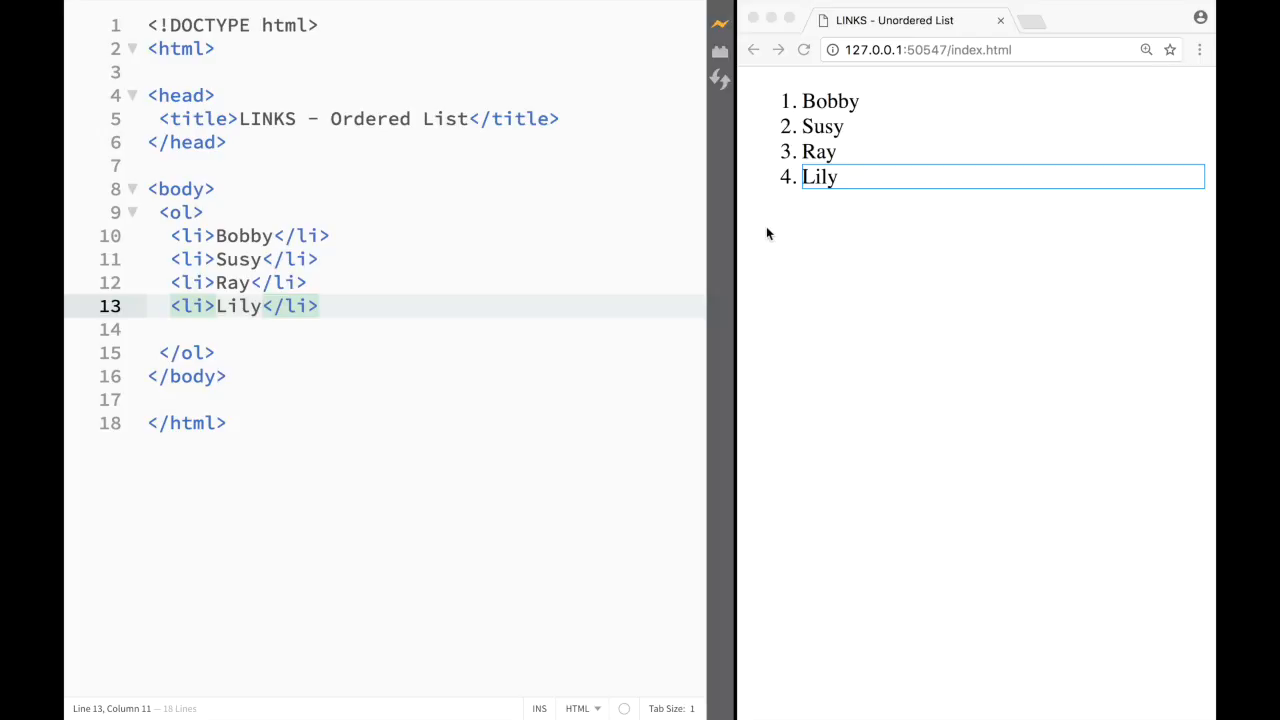